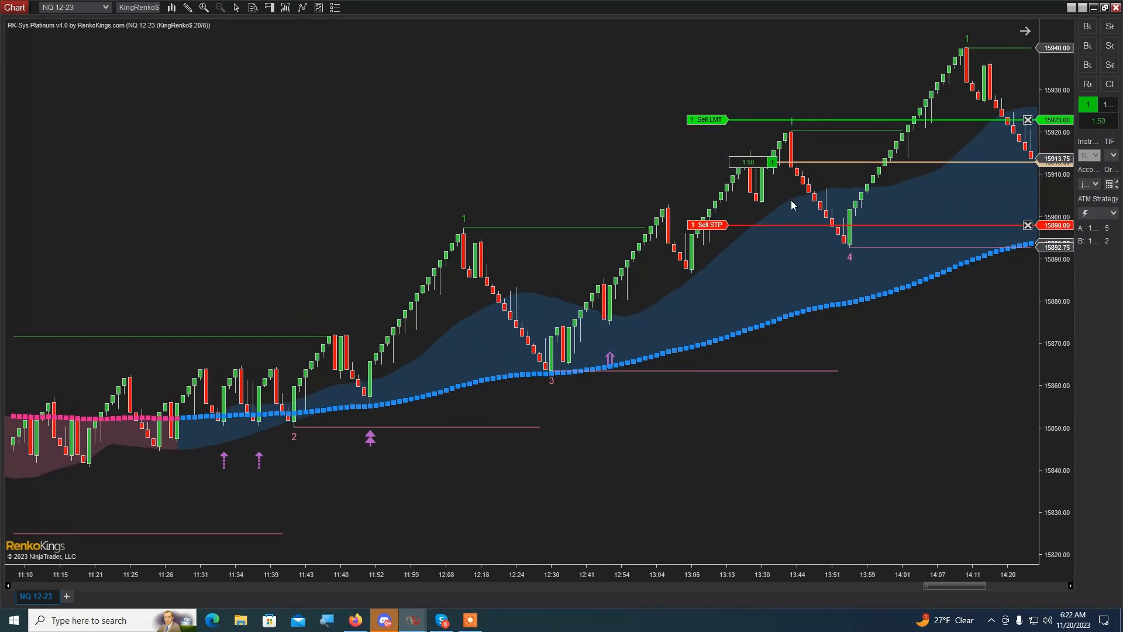
{"action": "mouse_move", "coordinate": [1026, 30]}
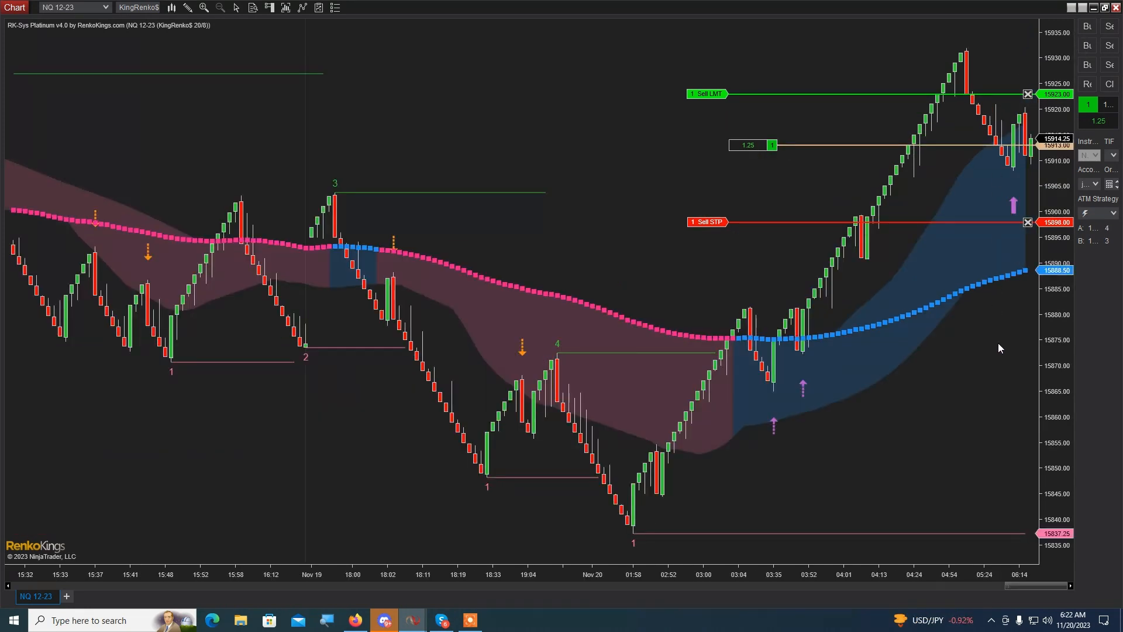
{"action": "mouse_move", "coordinate": [1005, 366]}
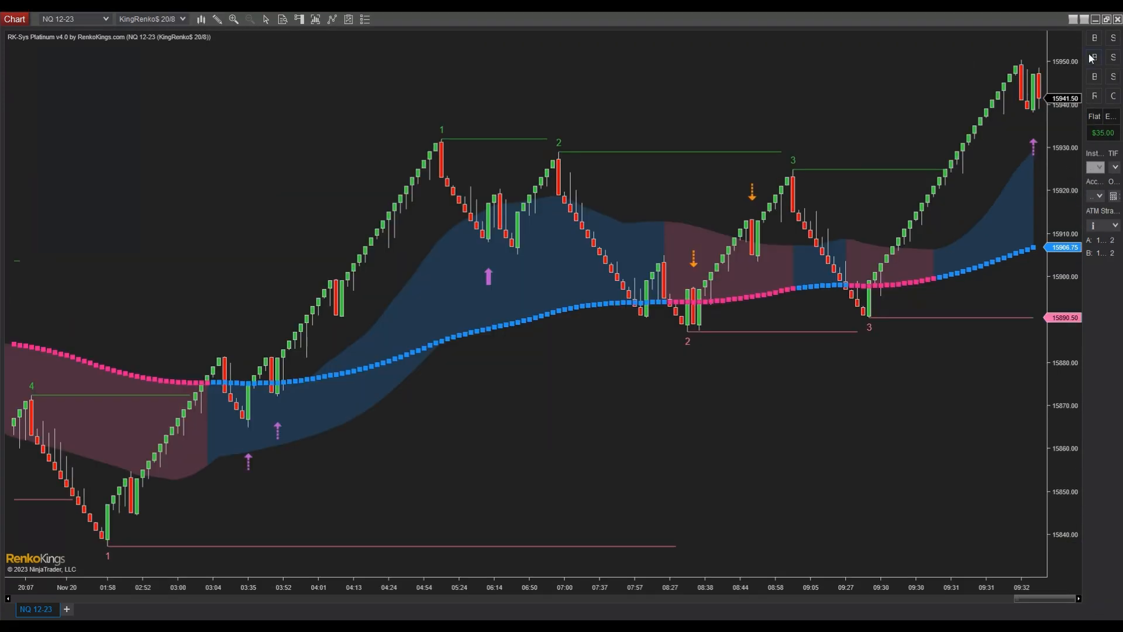
Step: Take the next short NQ 12-23 entry once the earlier trade goes flat
{"action": "left_click", "coordinate": [1113, 38]}
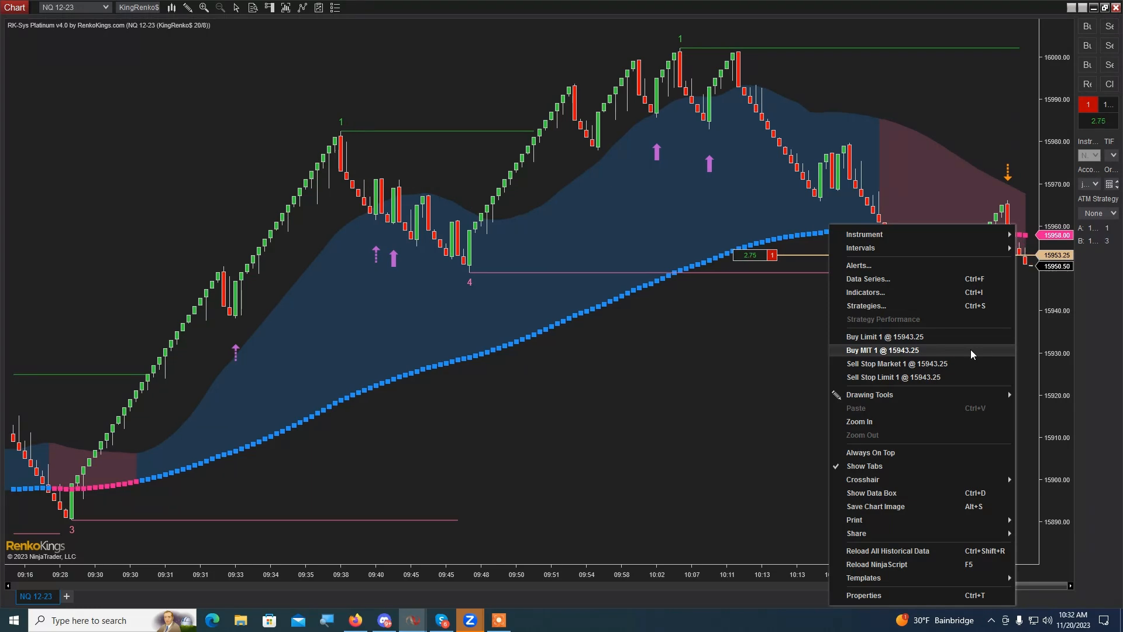
Step: Hold the short and review Sell Limit / Buy Stop order options at a lower price level
{"action": "left_click", "coordinate": [885, 337]}
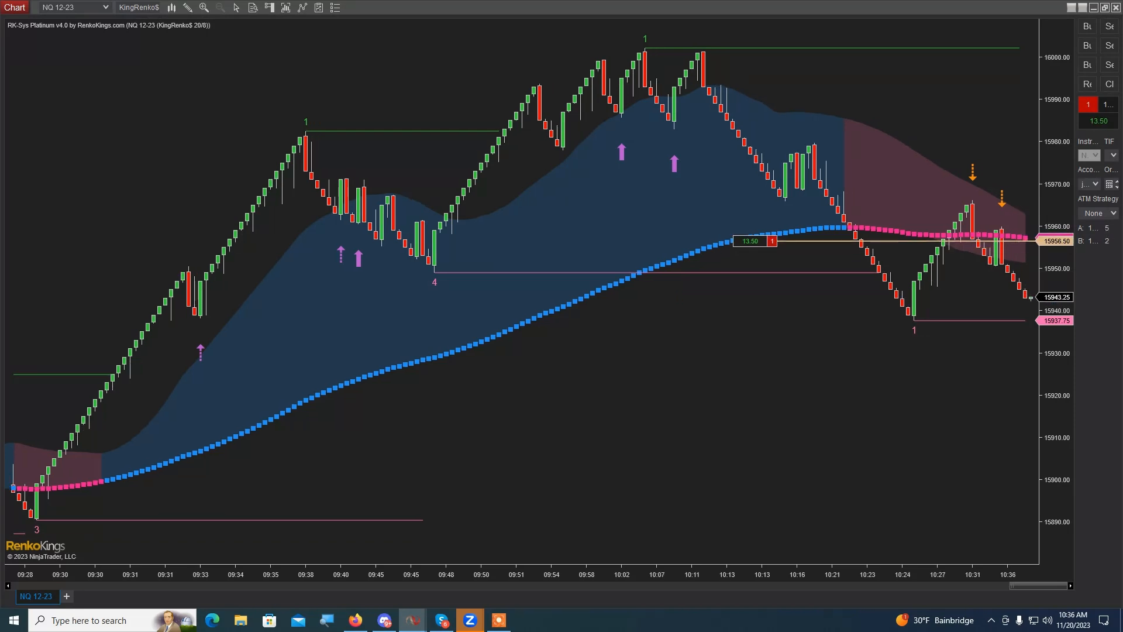
{"action": "right_click", "coordinate": [845, 266]}
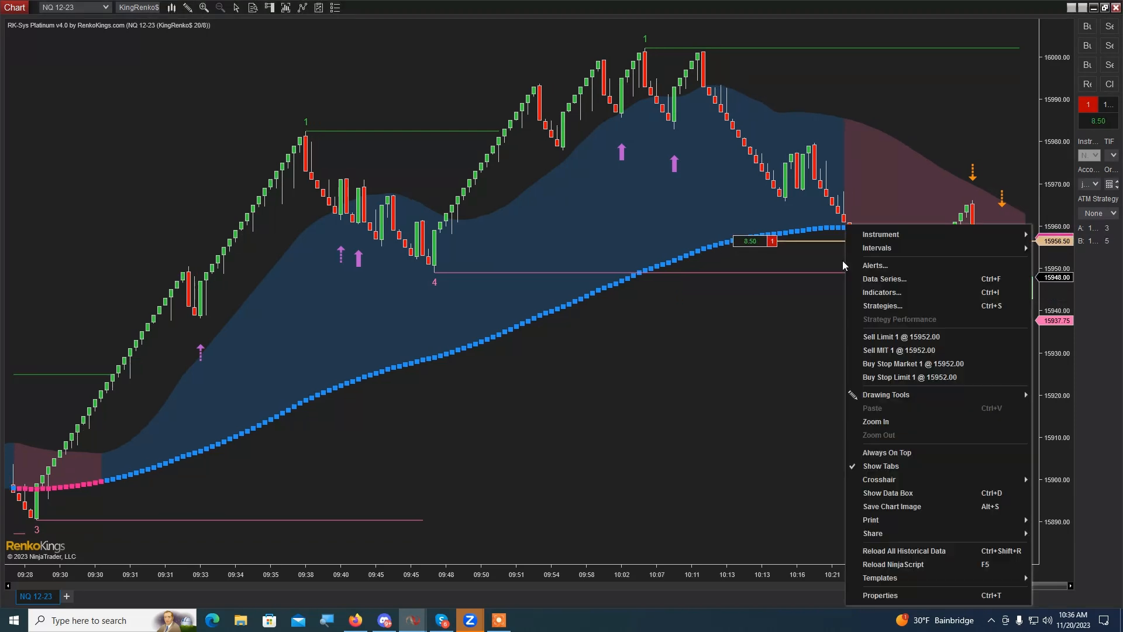
{"action": "mouse_move", "coordinate": [912, 363]}
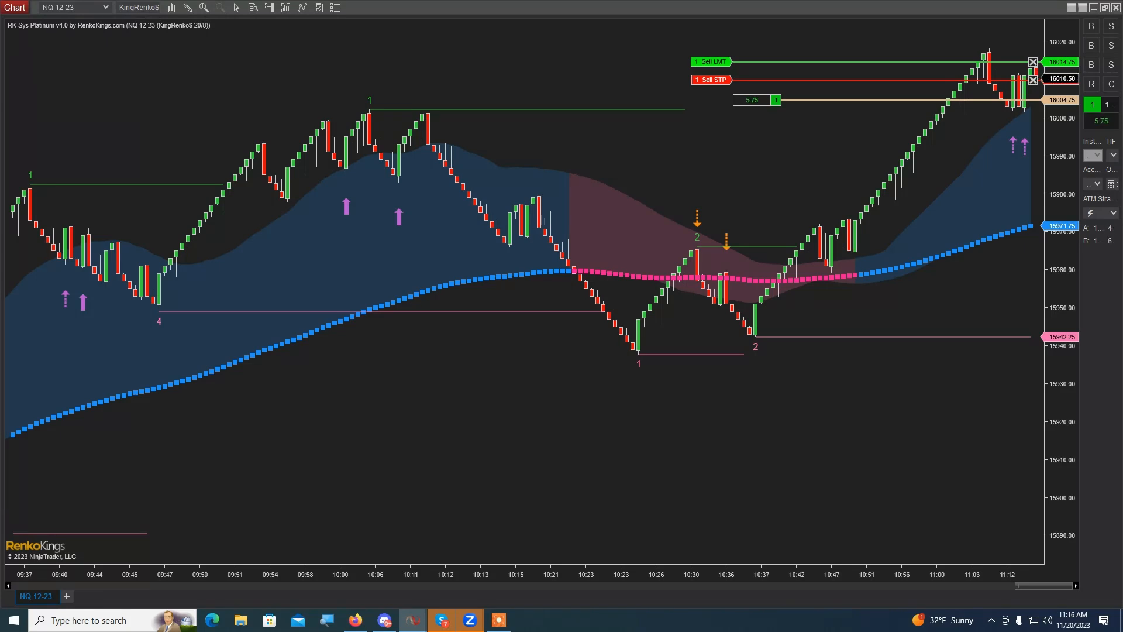
Step: Close the long NQ 12-23 position from Chart Trader, leaving the account flat at $495.00
{"action": "left_click", "coordinate": [1032, 78]}
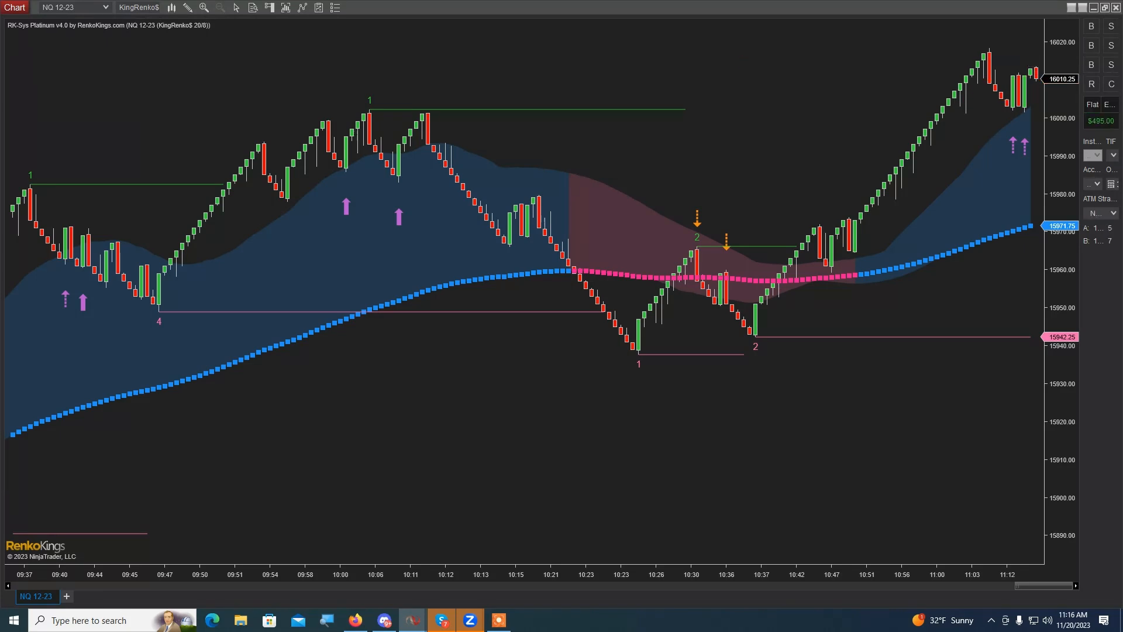